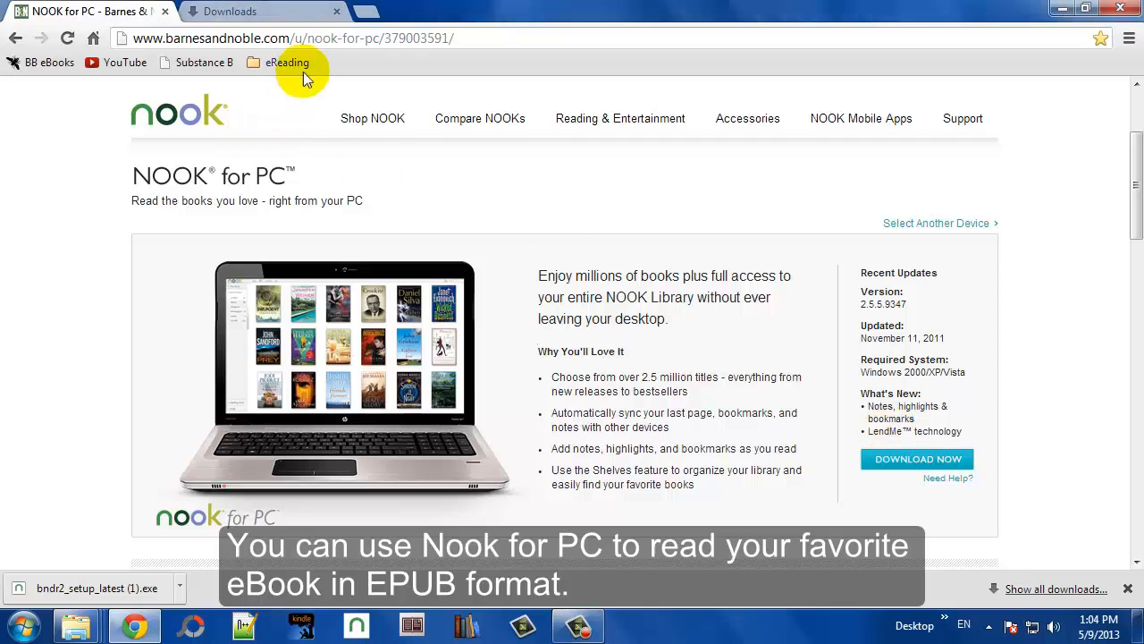
# - Download the NOOK for PC installer from the Barnes & Noble page
pyautogui.click(619, 118)
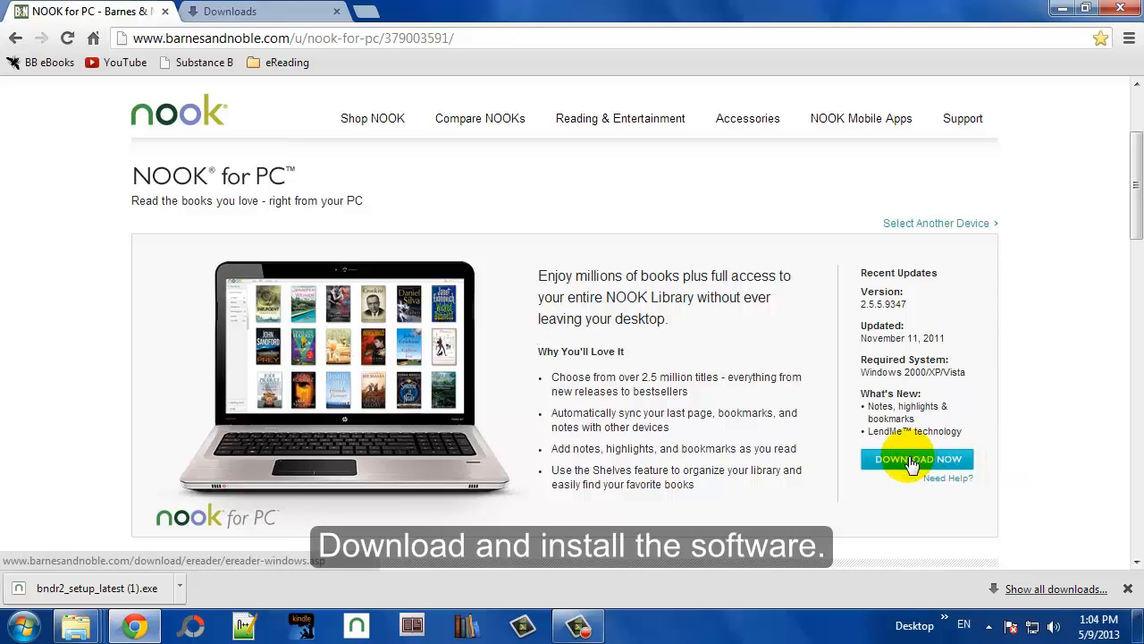
pyautogui.click(917, 459)
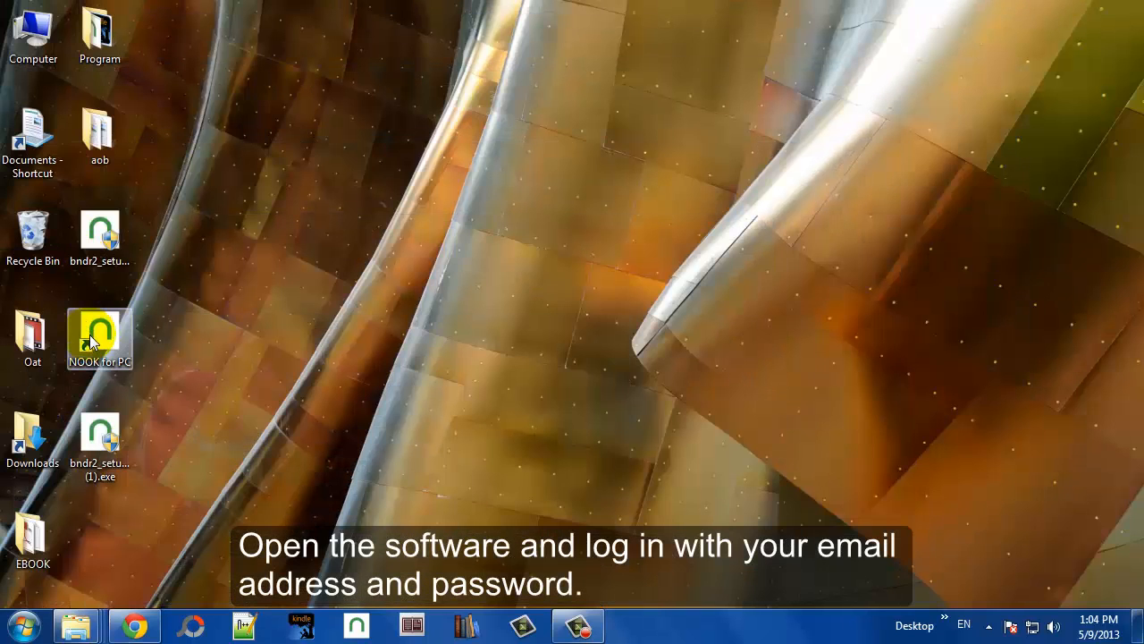
# - Launch NOOK for PC and sign in with the entered account email and password
pyautogui.doubleClick(99, 338)
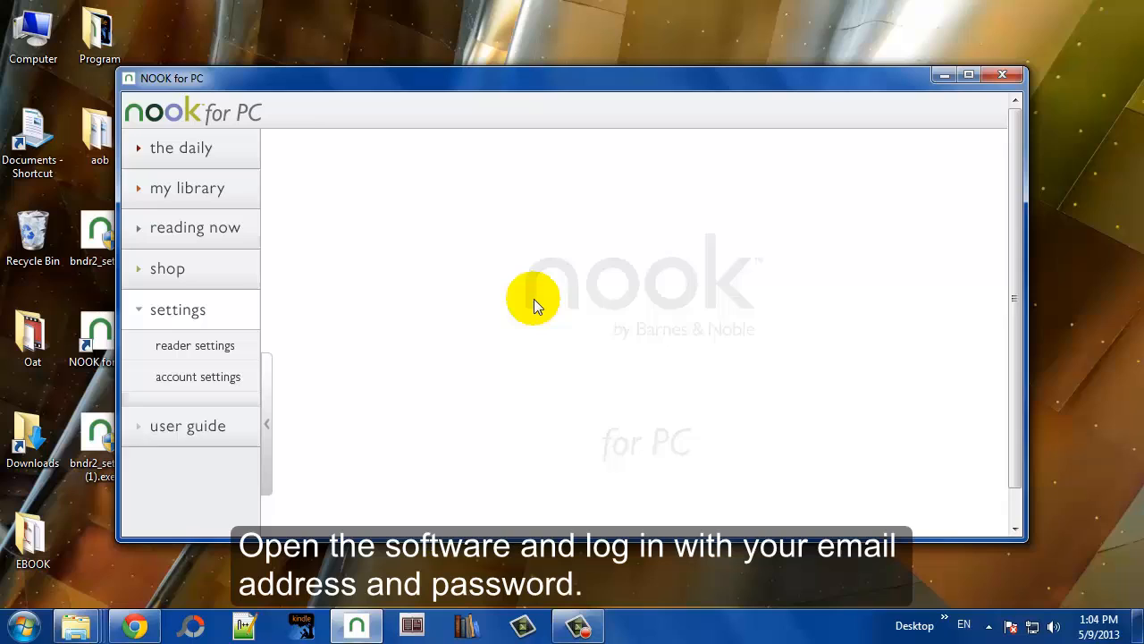
pyautogui.click(197, 376)
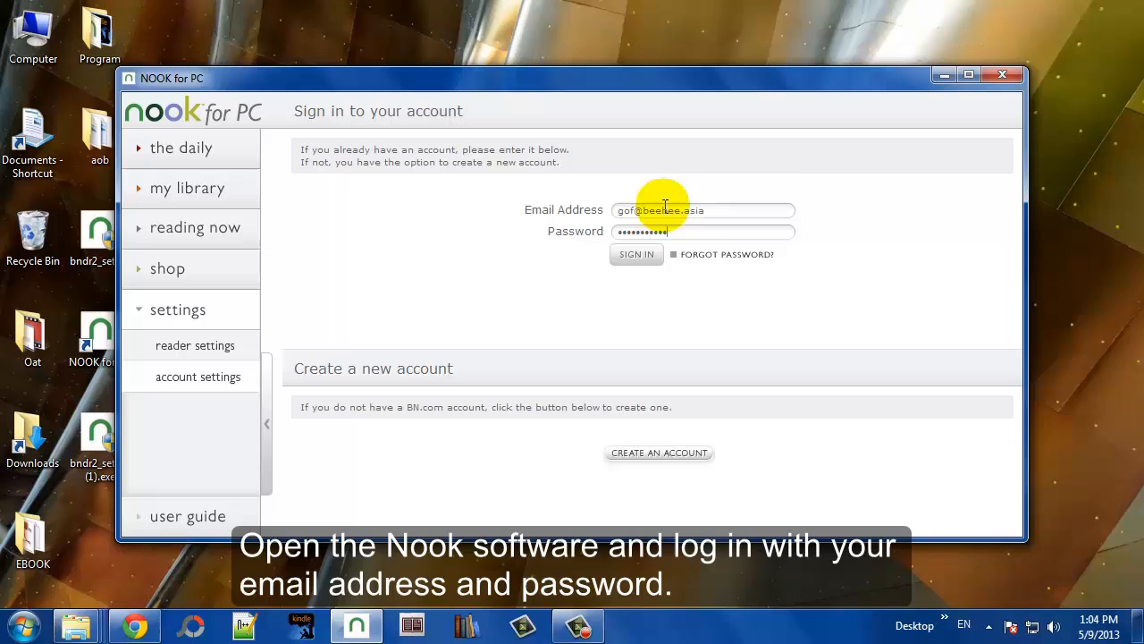
pyautogui.click(636, 254)
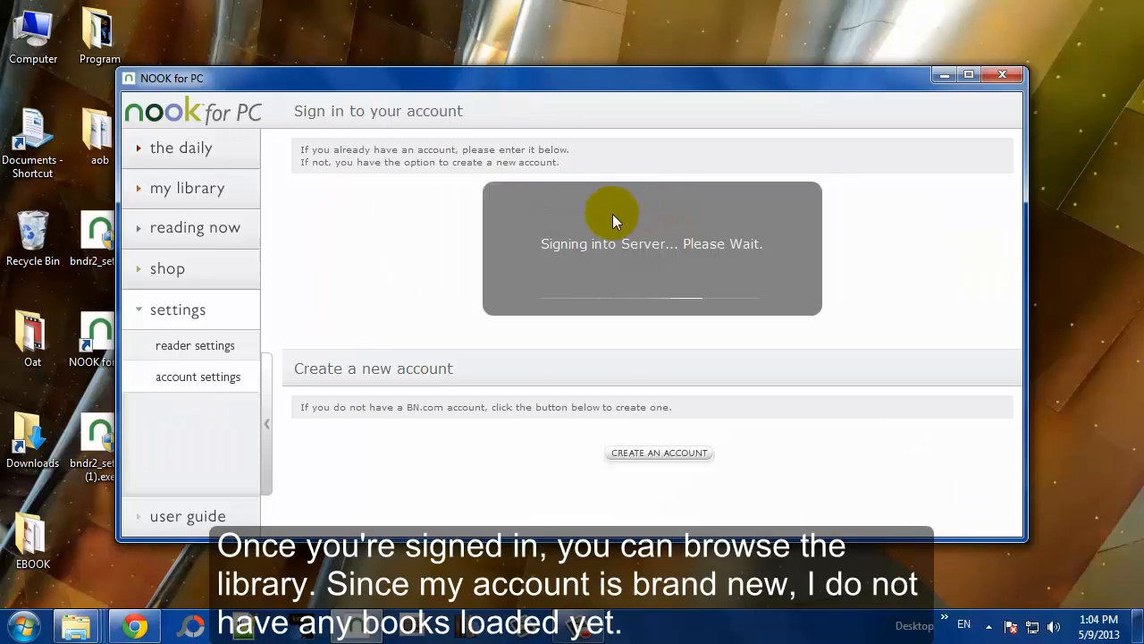
pyautogui.moveTo(281, 262)
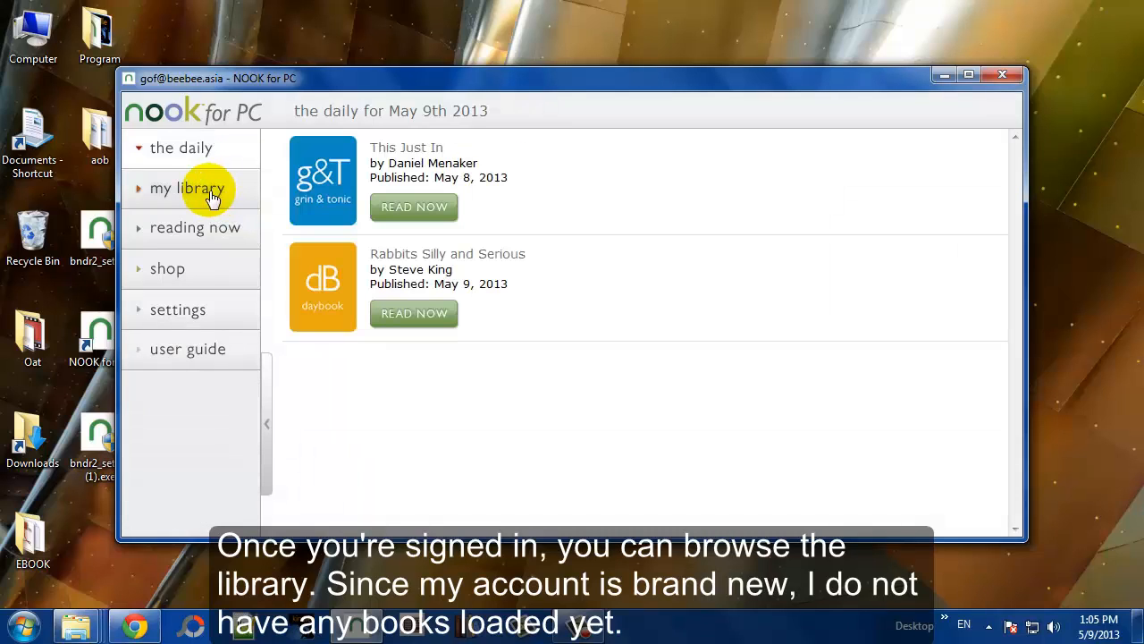
# - Maximize the library window, select My Stuff, and start adding a new item
pyautogui.click(187, 188)
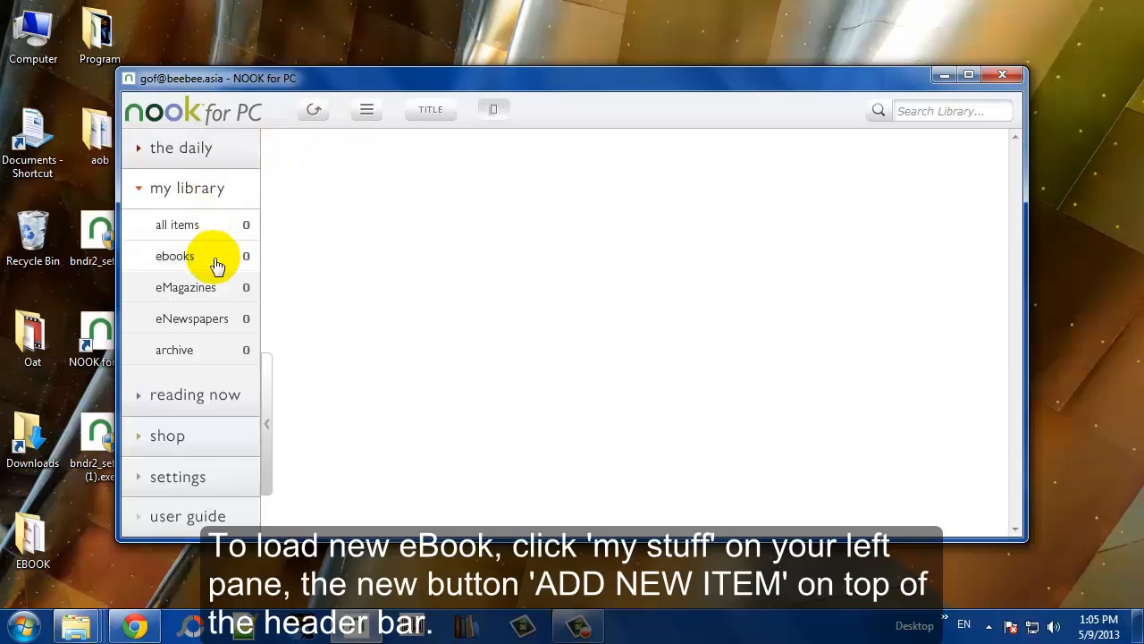
pyautogui.moveTo(285, 141)
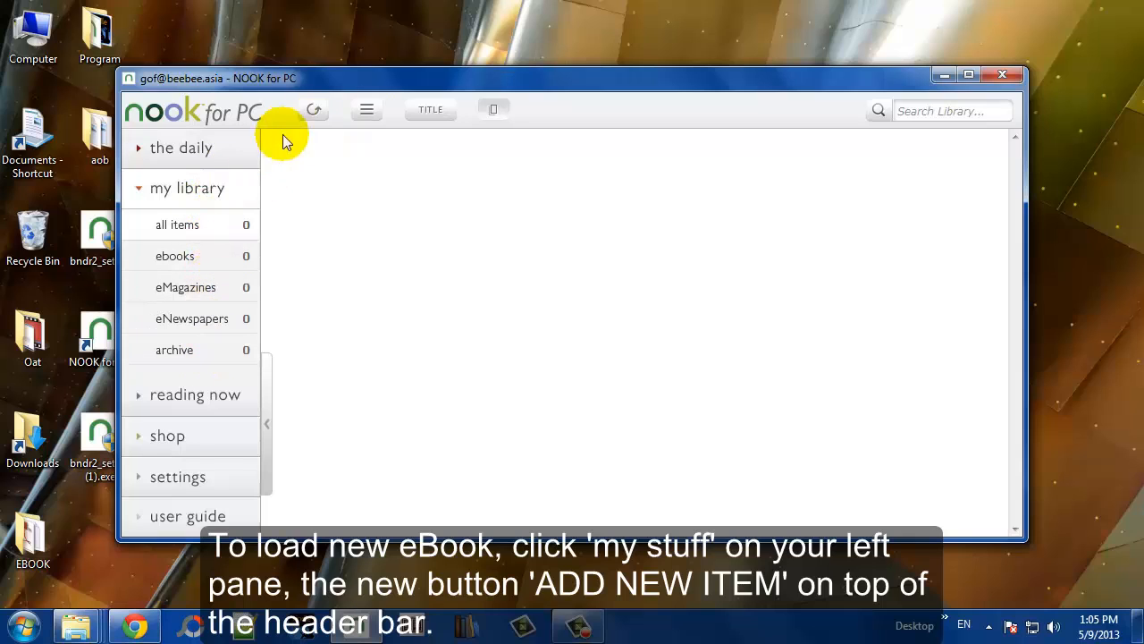
pyautogui.click(968, 74)
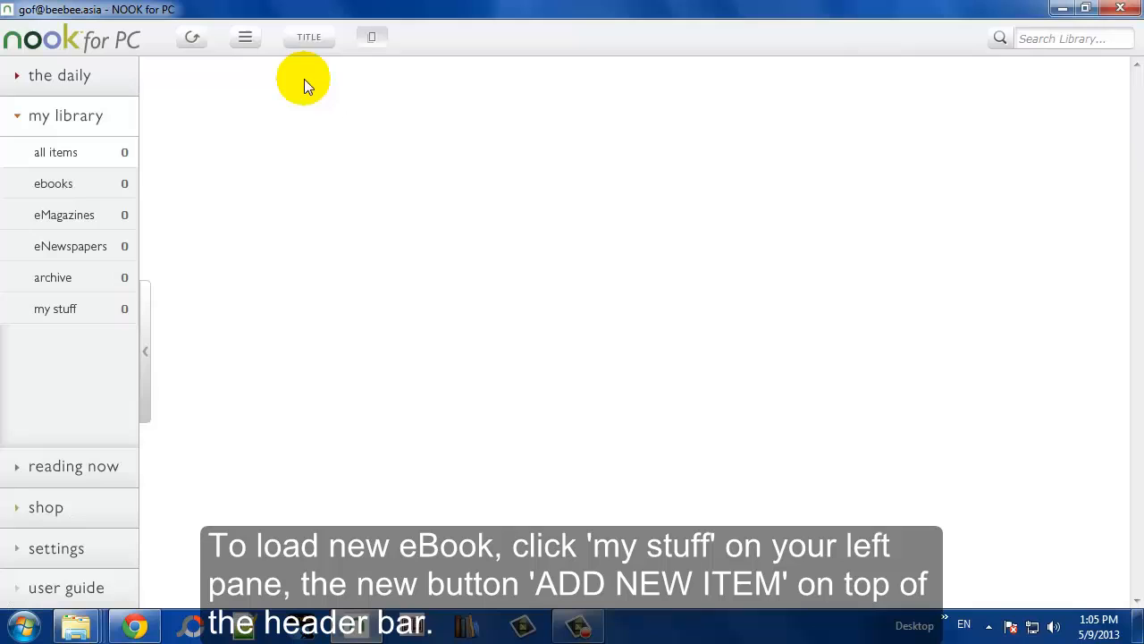
pyautogui.click(56, 309)
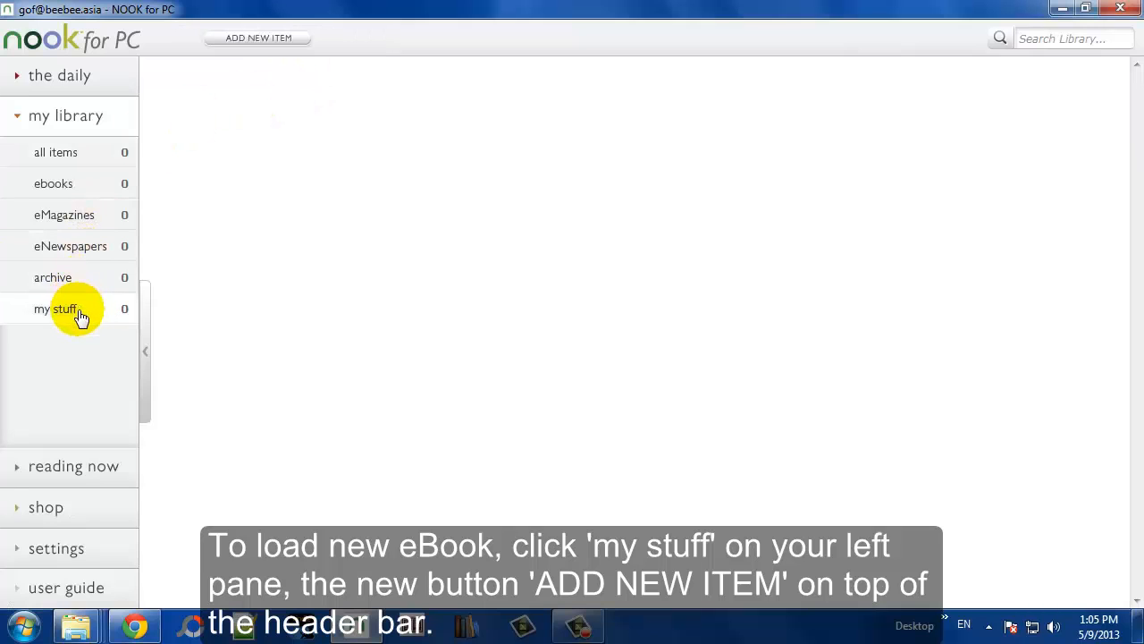
pyautogui.click(259, 38)
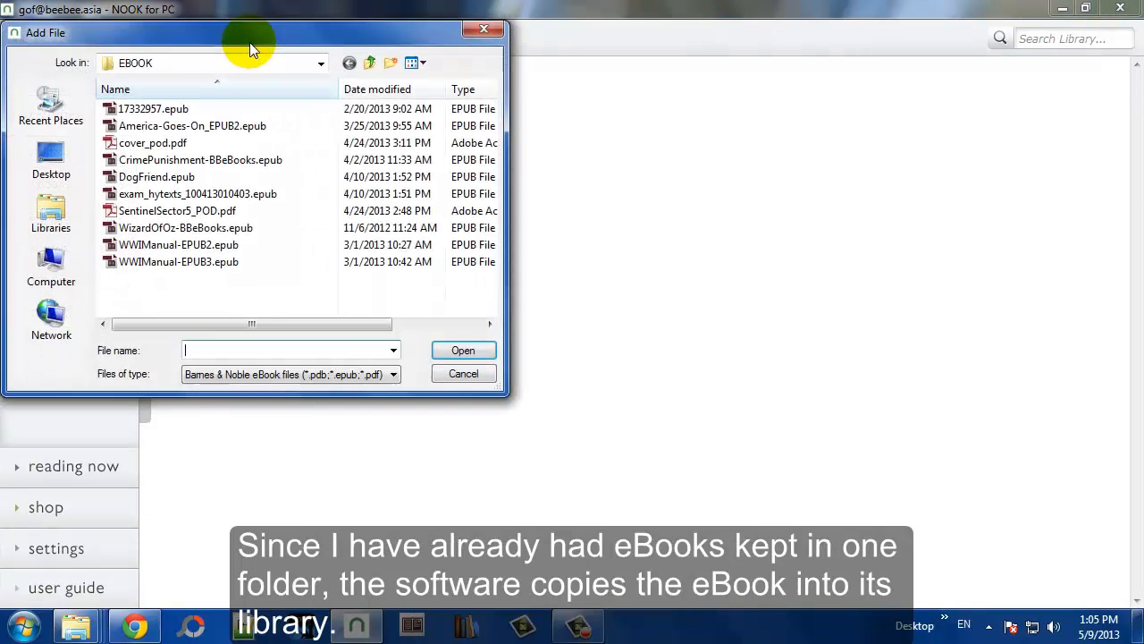
# - Add WWIManual-EPUB2.epub to the library and confirm the file-copied message
pyautogui.click(178, 261)
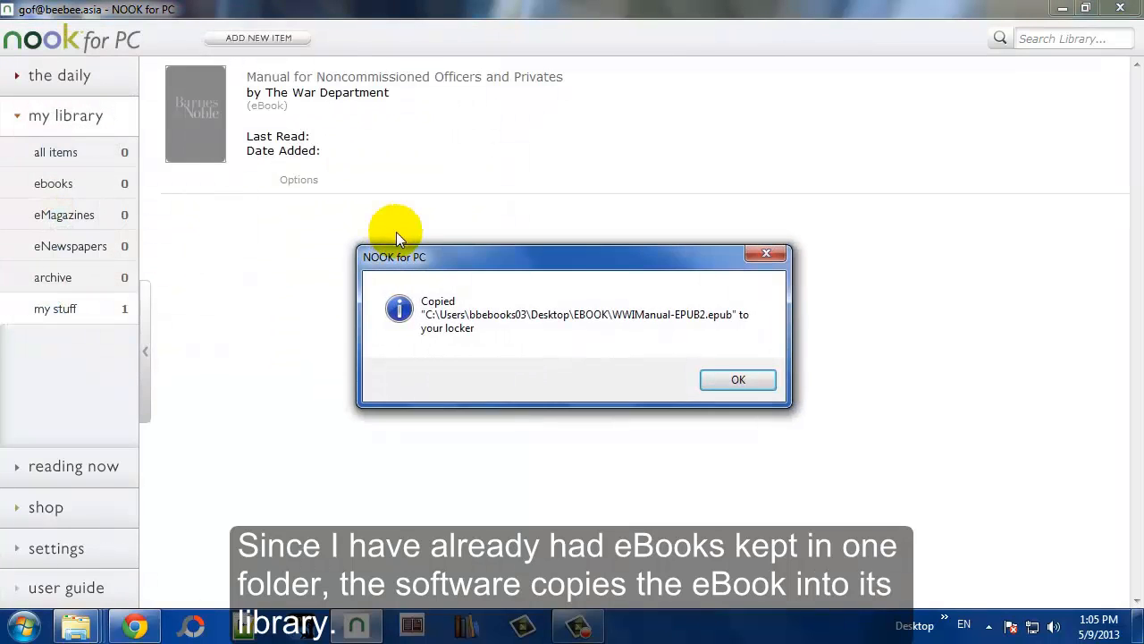
pyautogui.click(737, 379)
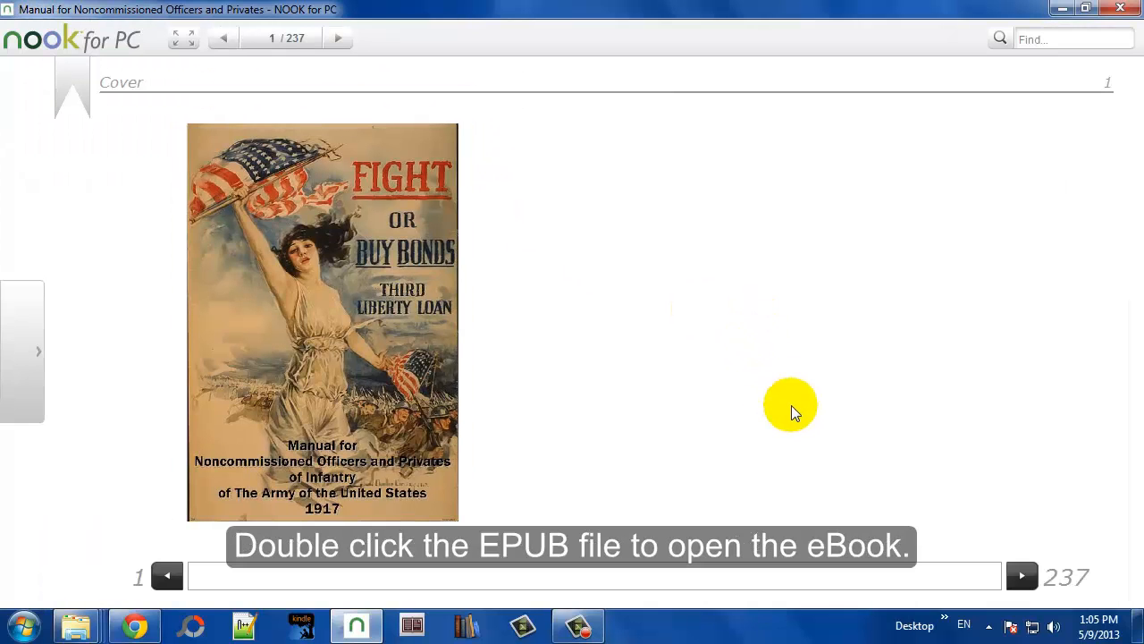
# - Page forward through the WWI manual to page 12 of 237
pyautogui.click(1022, 576)
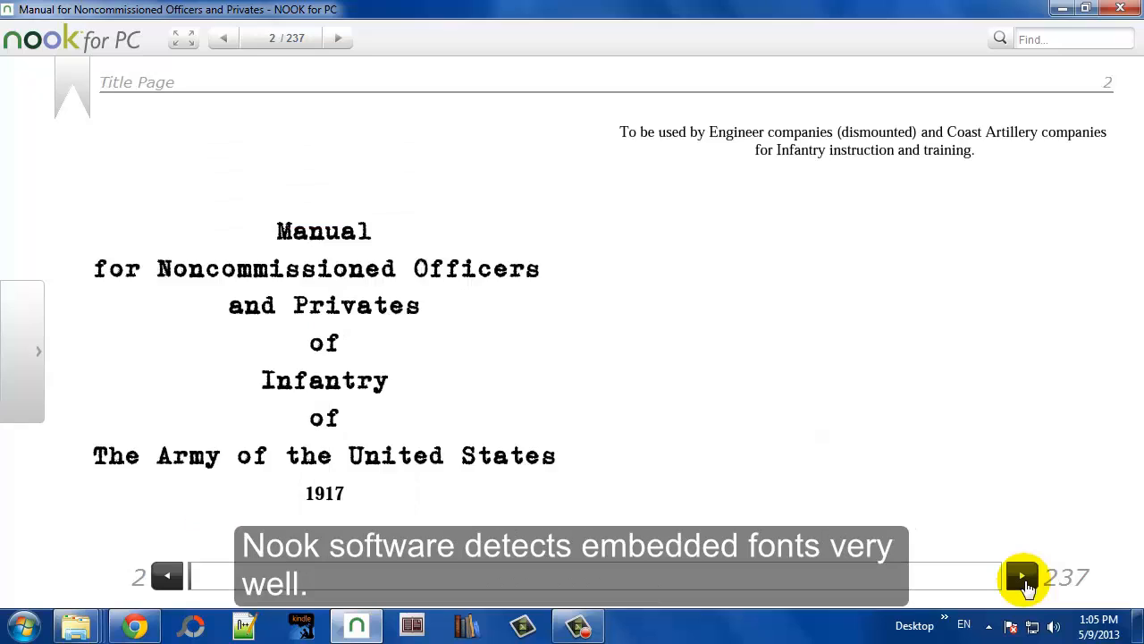
pyautogui.click(1023, 577)
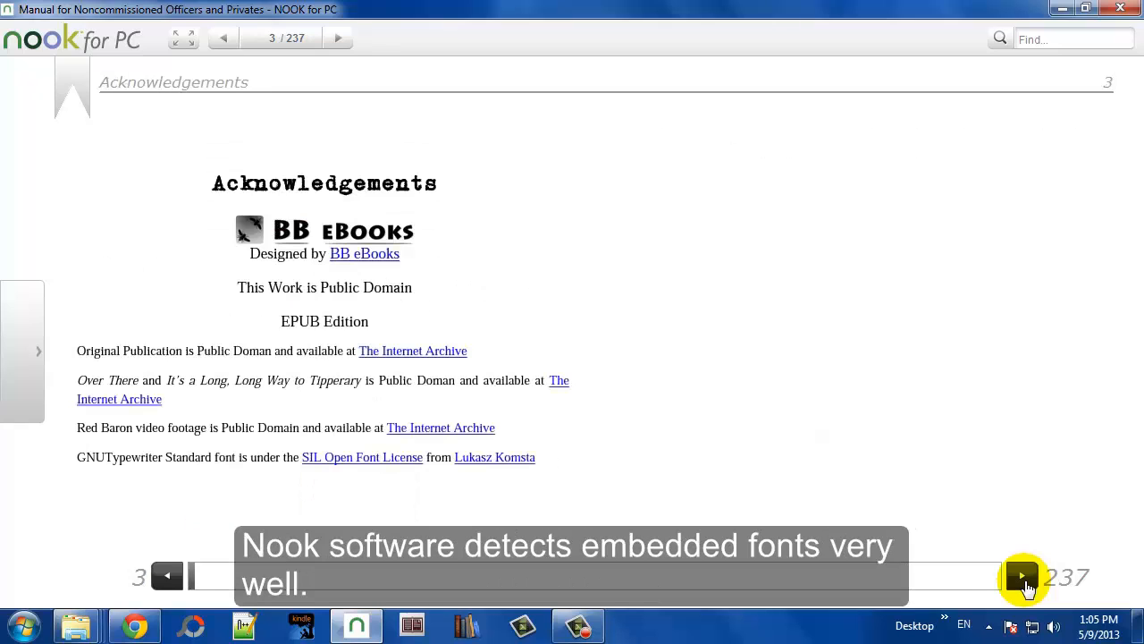
pyautogui.click(1024, 576)
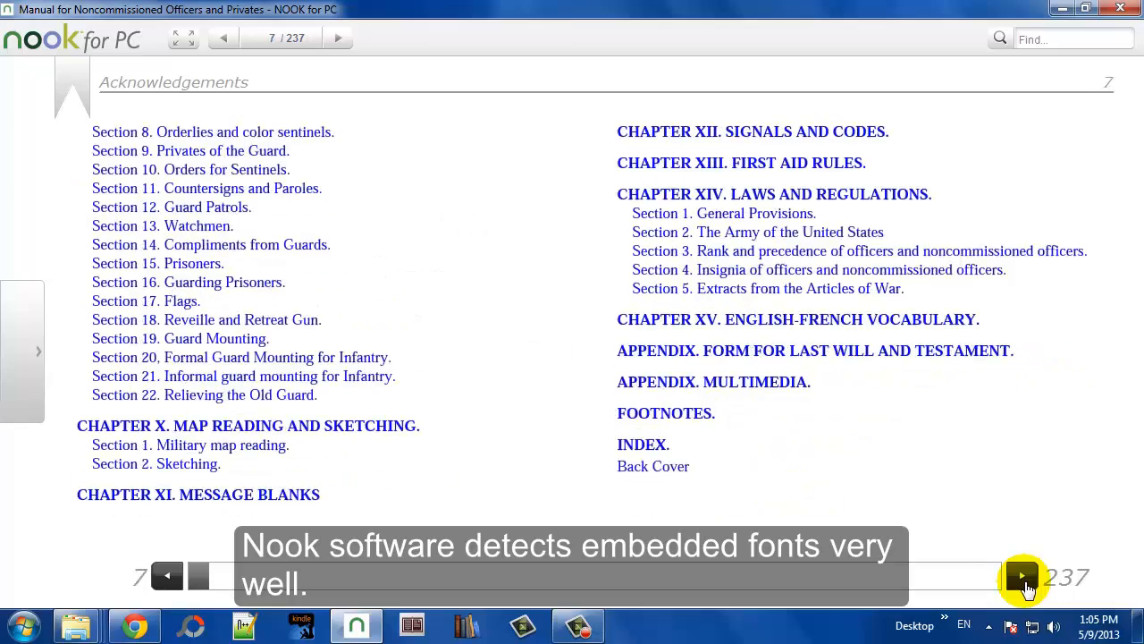
pyautogui.click(1023, 576)
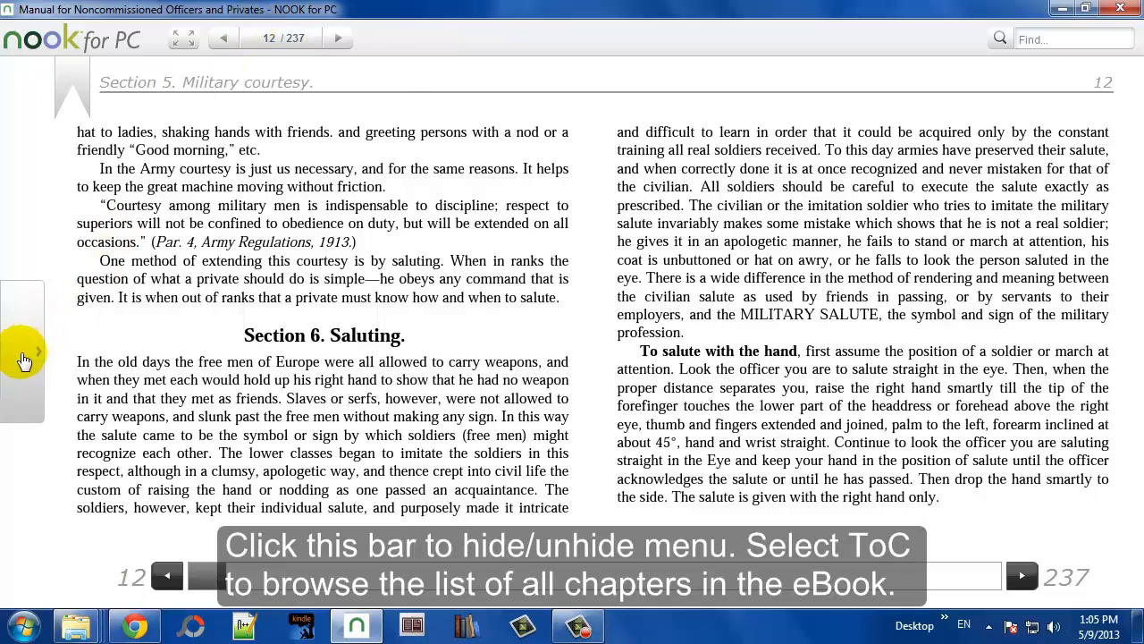
# - Jump to the multimedia appendix via the table of contents, then page on to Footnotes
pyautogui.click(25, 350)
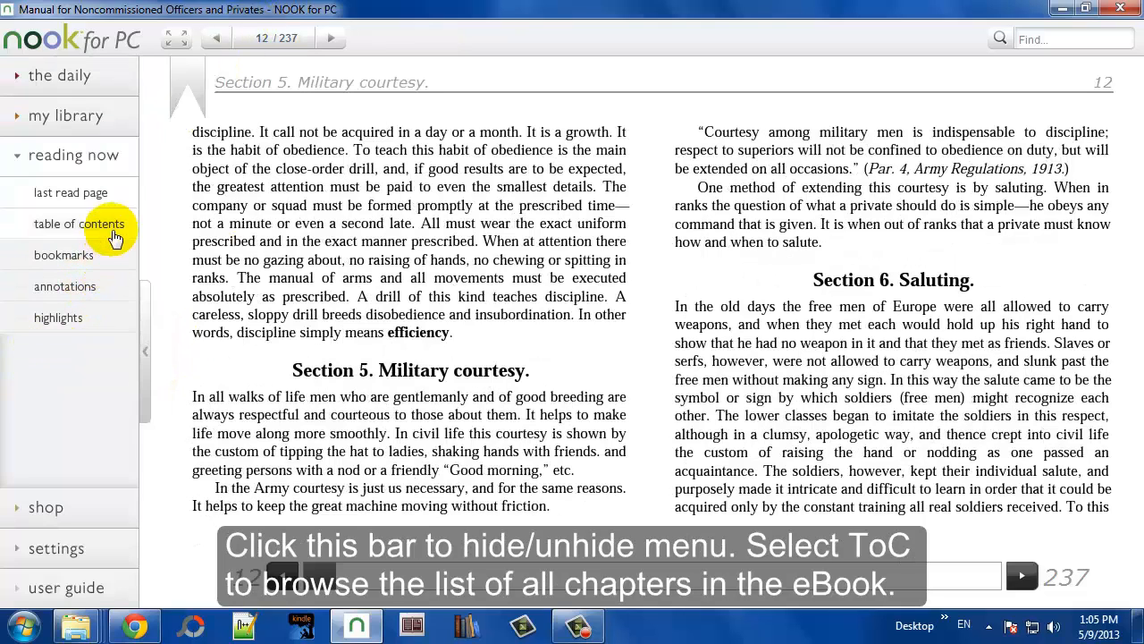
pyautogui.click(79, 223)
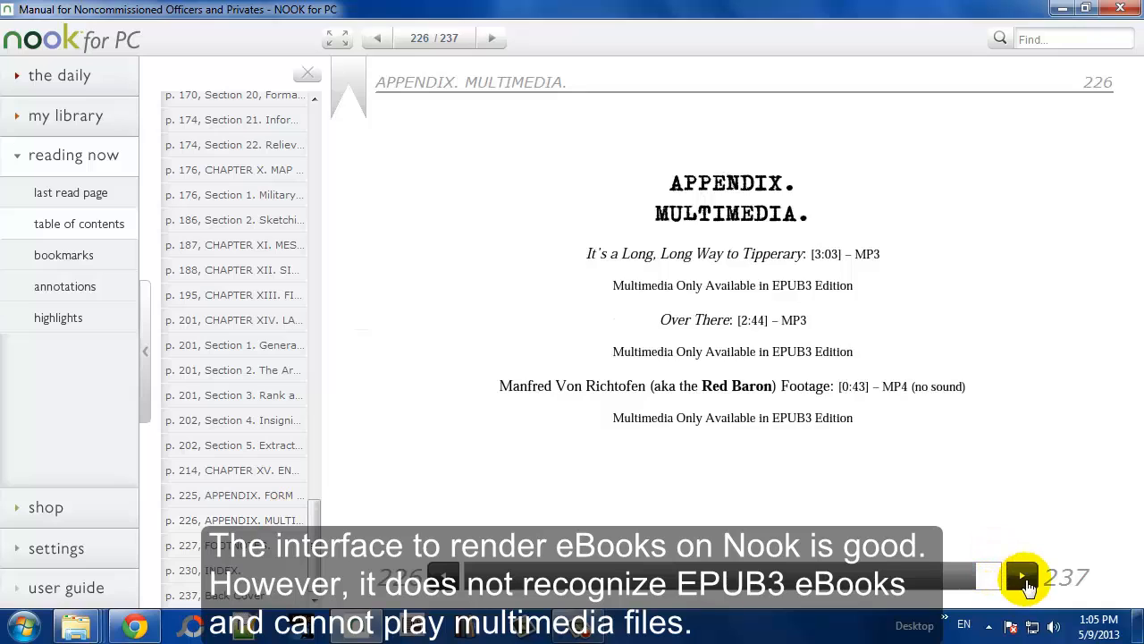
pyautogui.click(1022, 575)
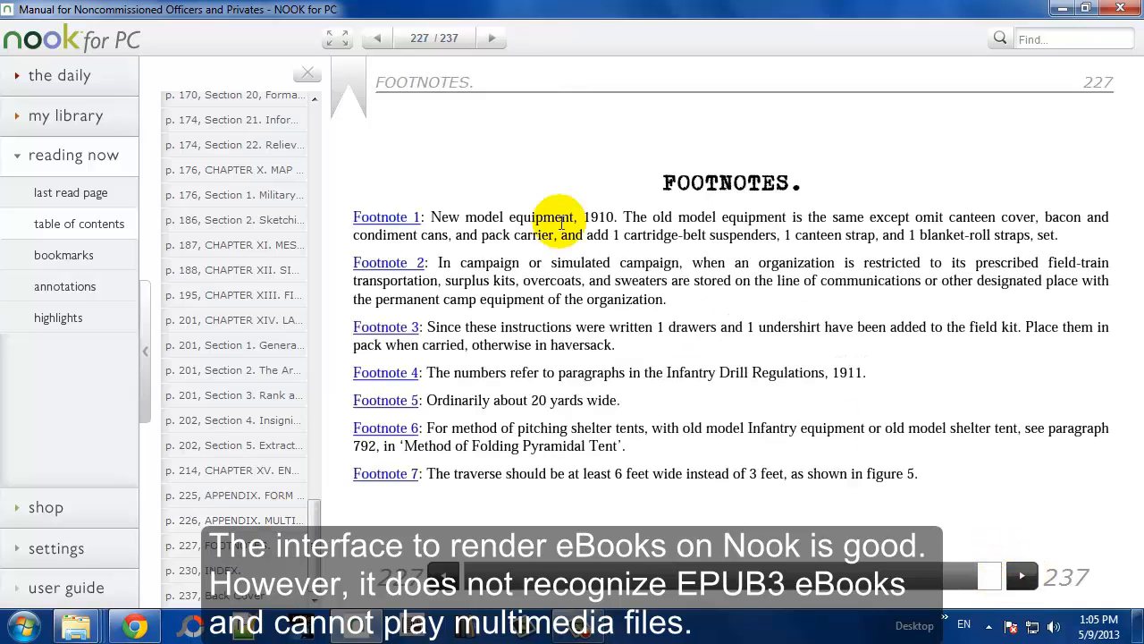
pyautogui.click(1021, 575)
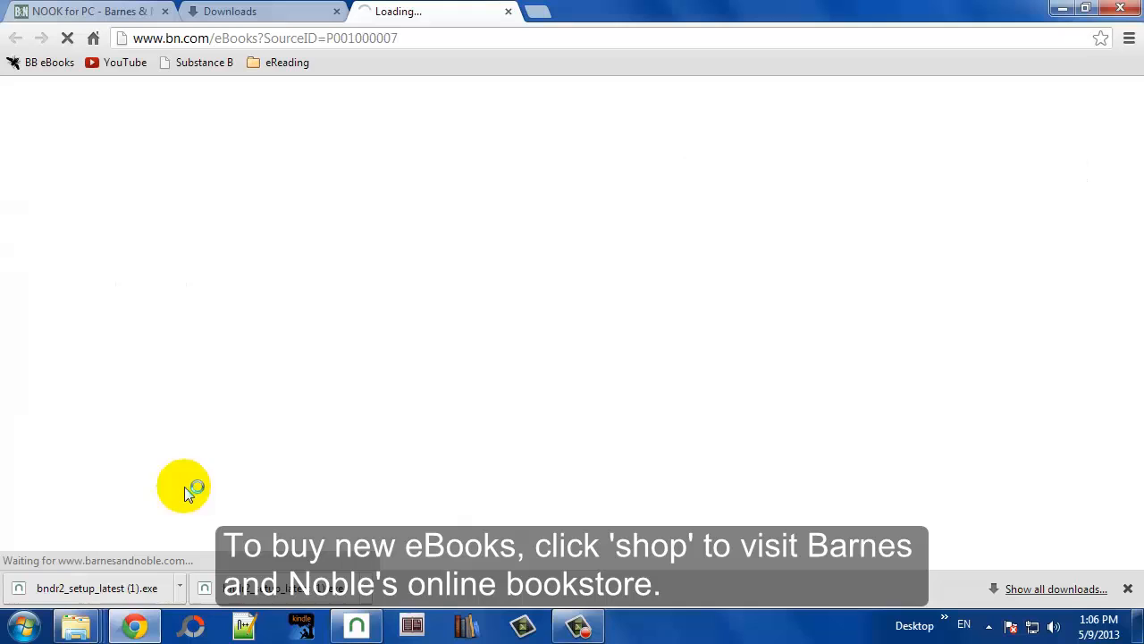
pyautogui.moveTo(322, 266)
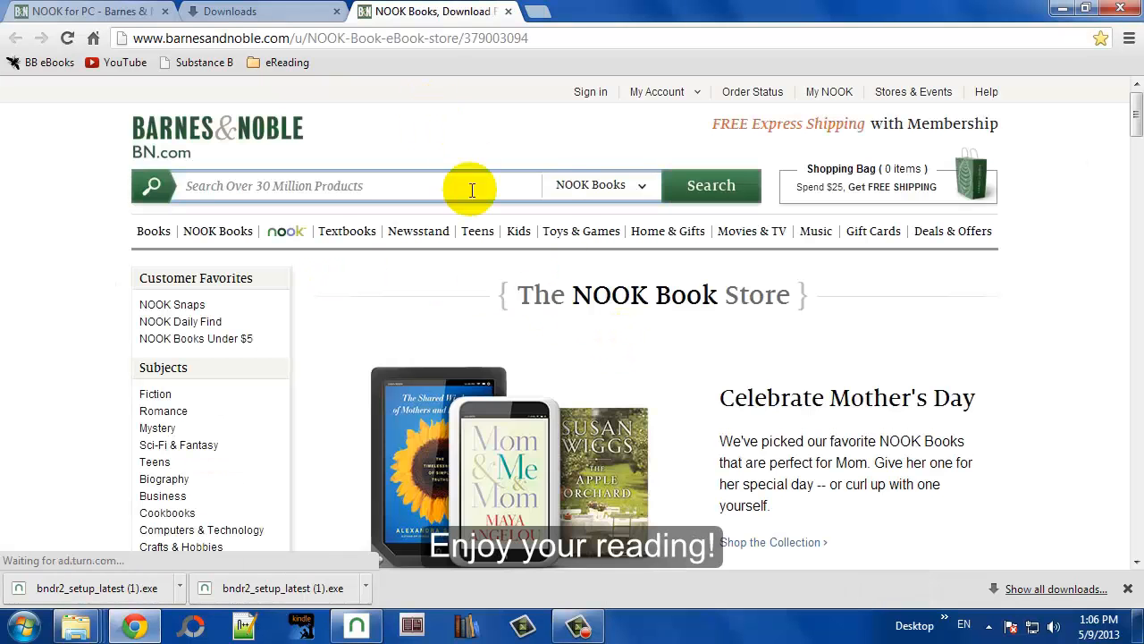
# - Scroll the NOOK Book Store page down to the Bestsellers row
pyautogui.scroll(-3)
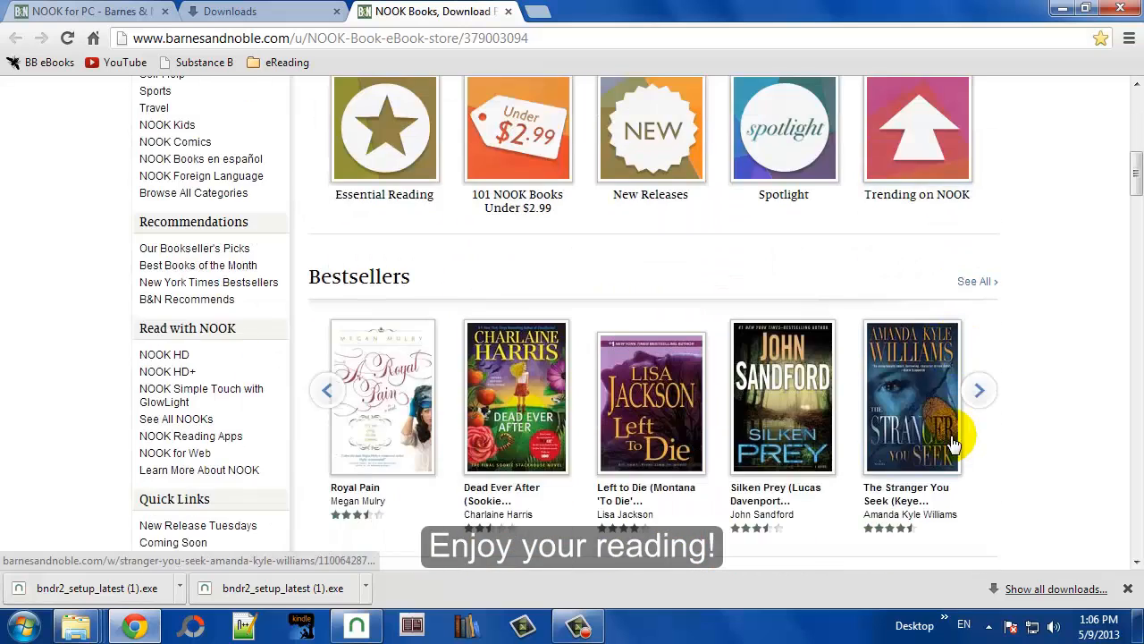